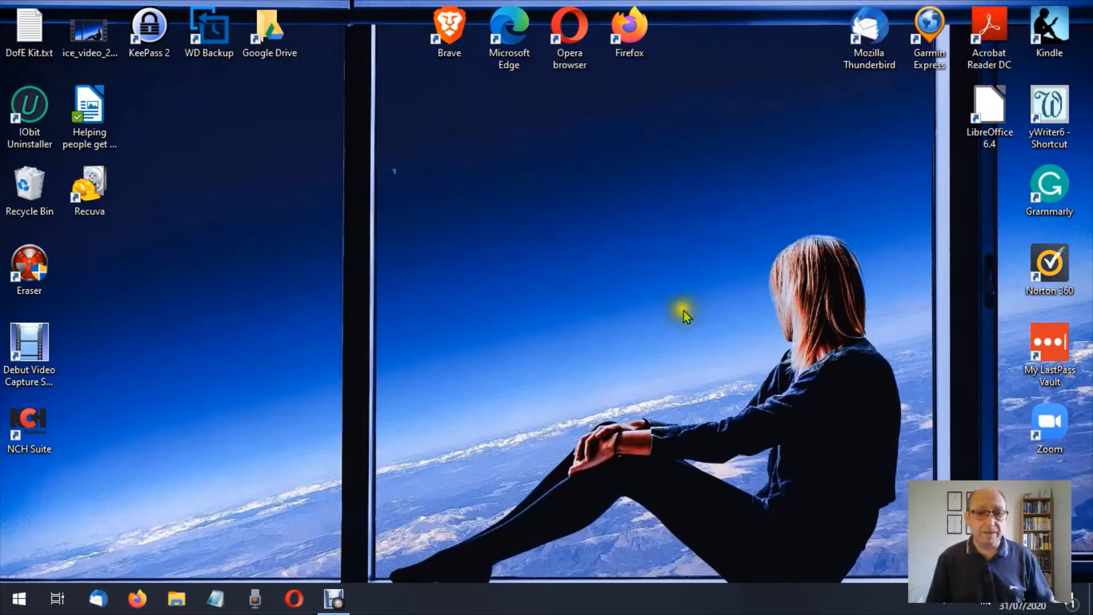
mouse_move(59, 575)
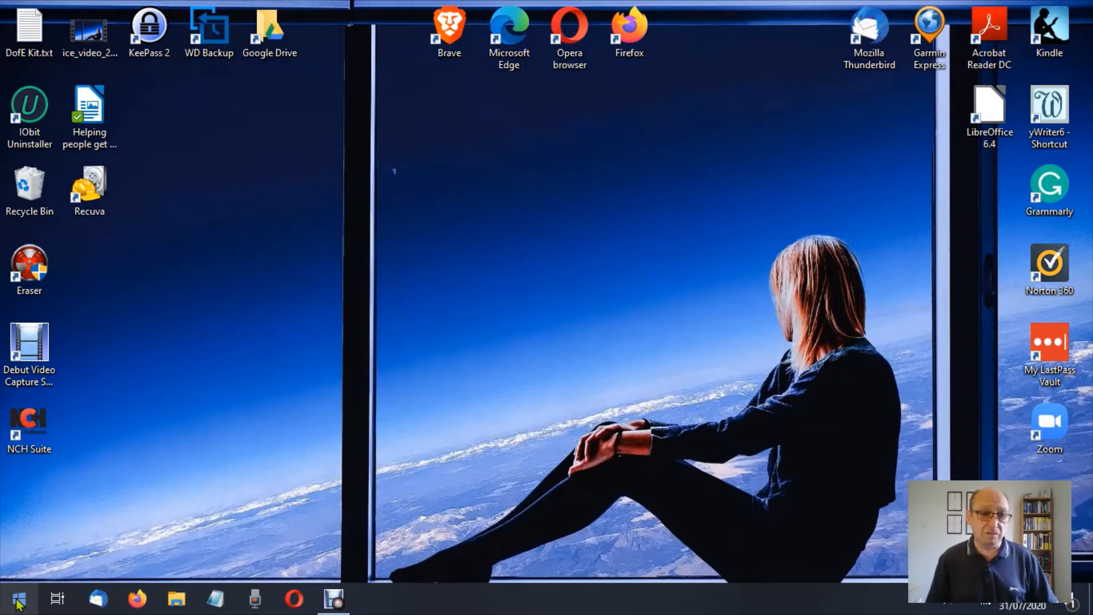
Open the Start menu from the taskbar Start button
left_click(16, 598)
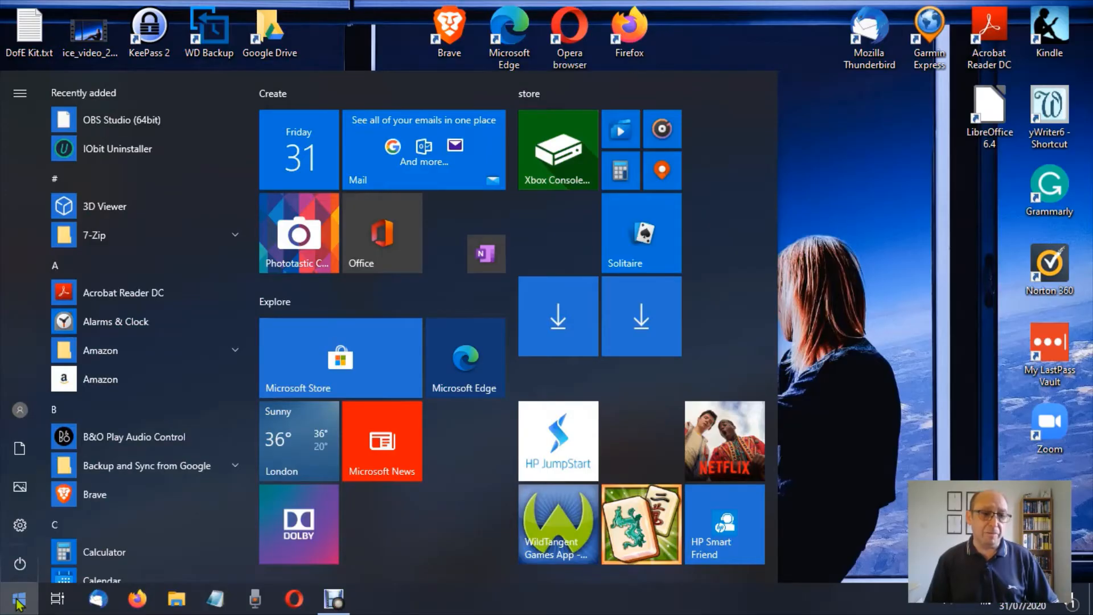
mouse_move(19, 563)
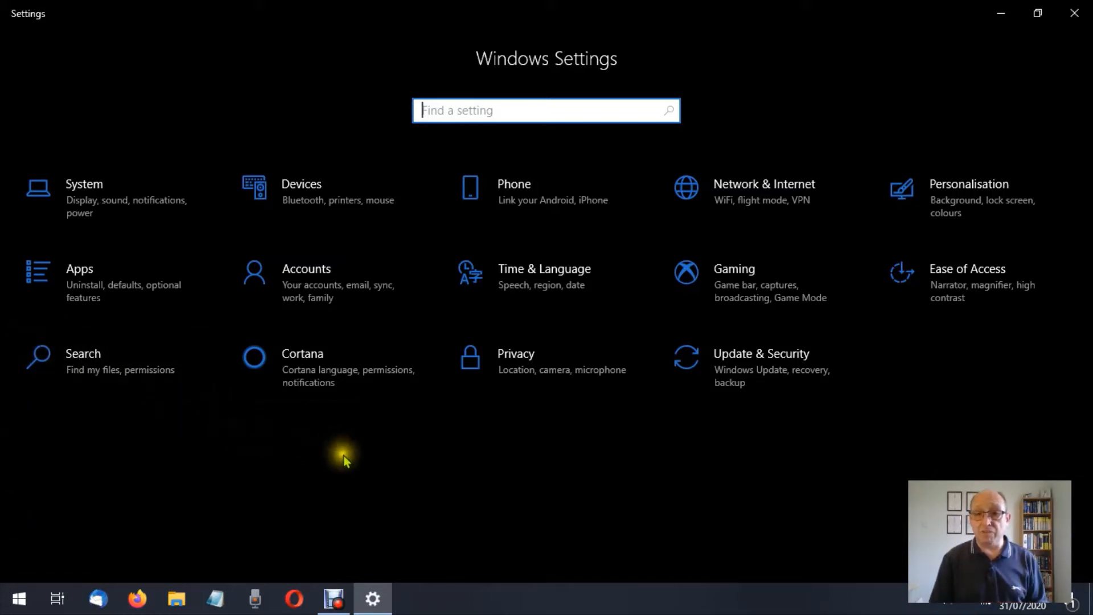
mouse_move(994, 317)
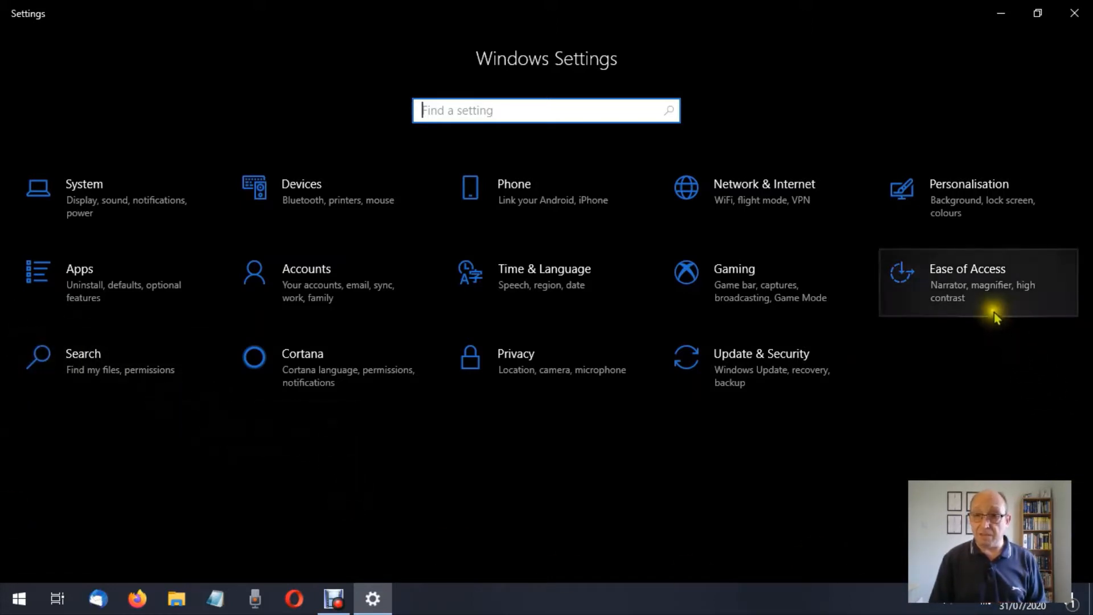
mouse_move(966, 396)
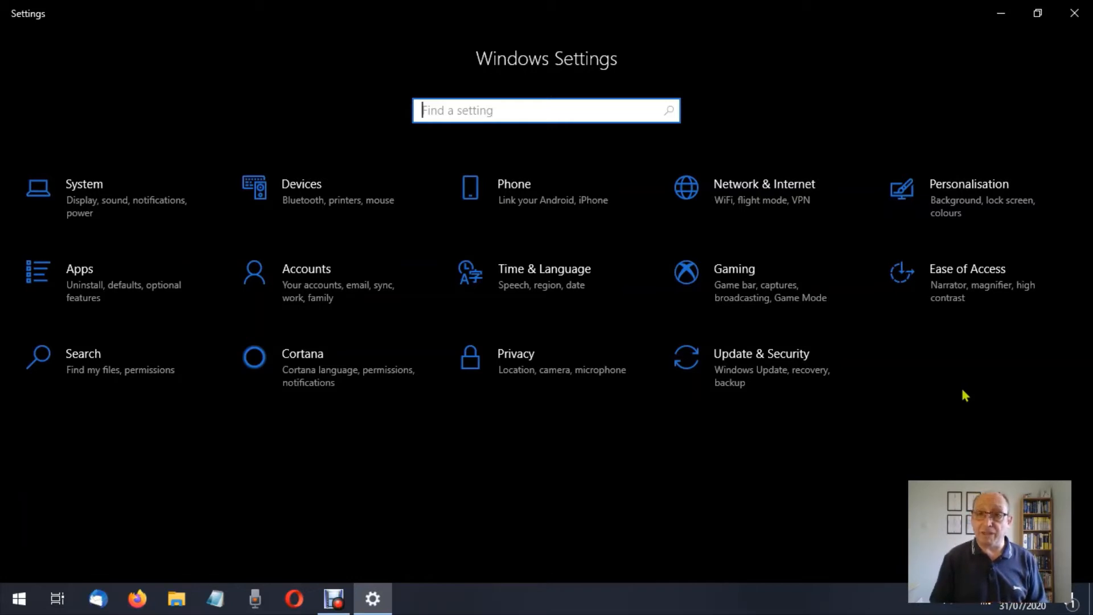
mouse_move(965, 284)
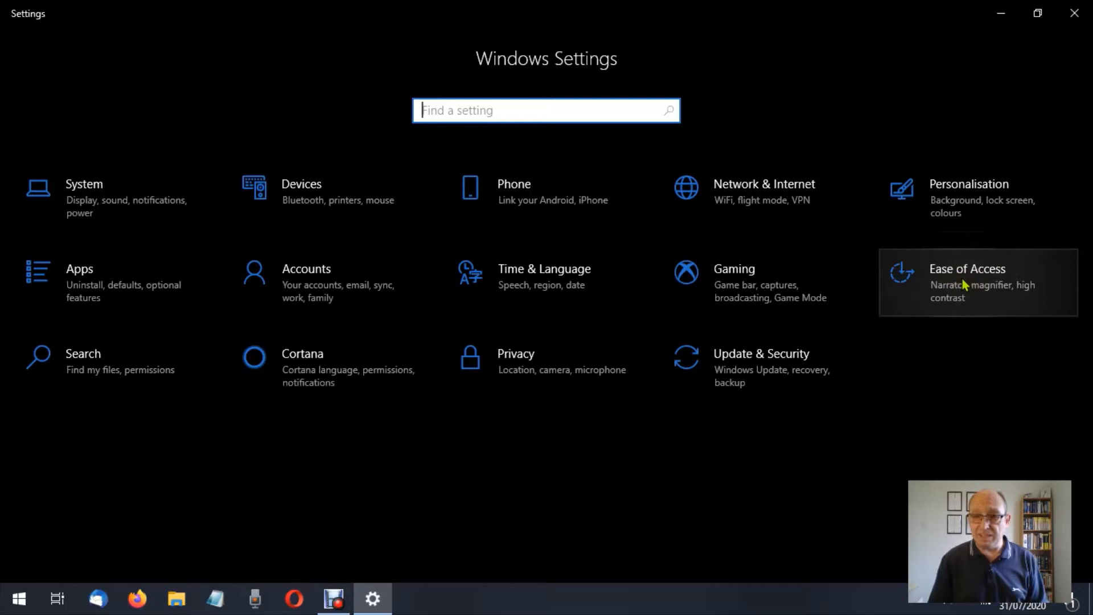
Go to Ease of Access in Windows Settings to reach its Display page
left_click(966, 268)
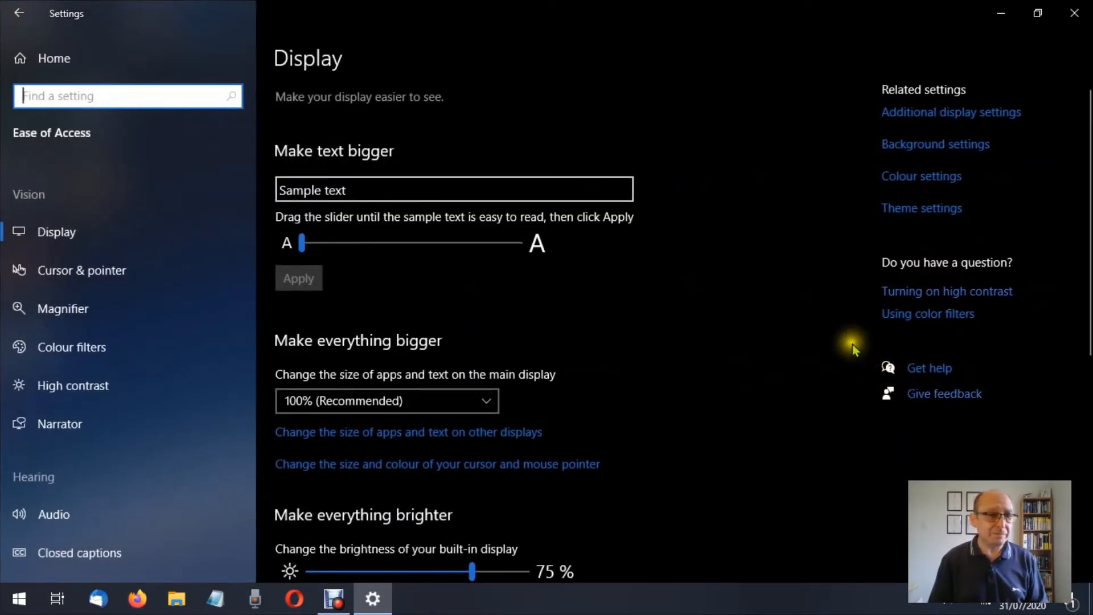
mouse_move(795, 305)
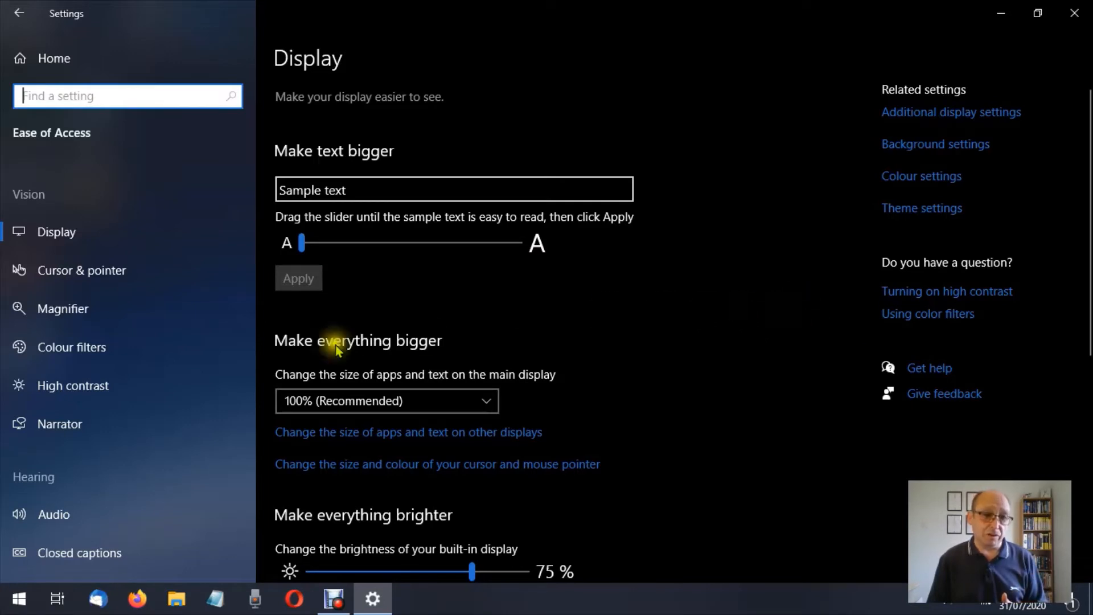
mouse_move(71, 385)
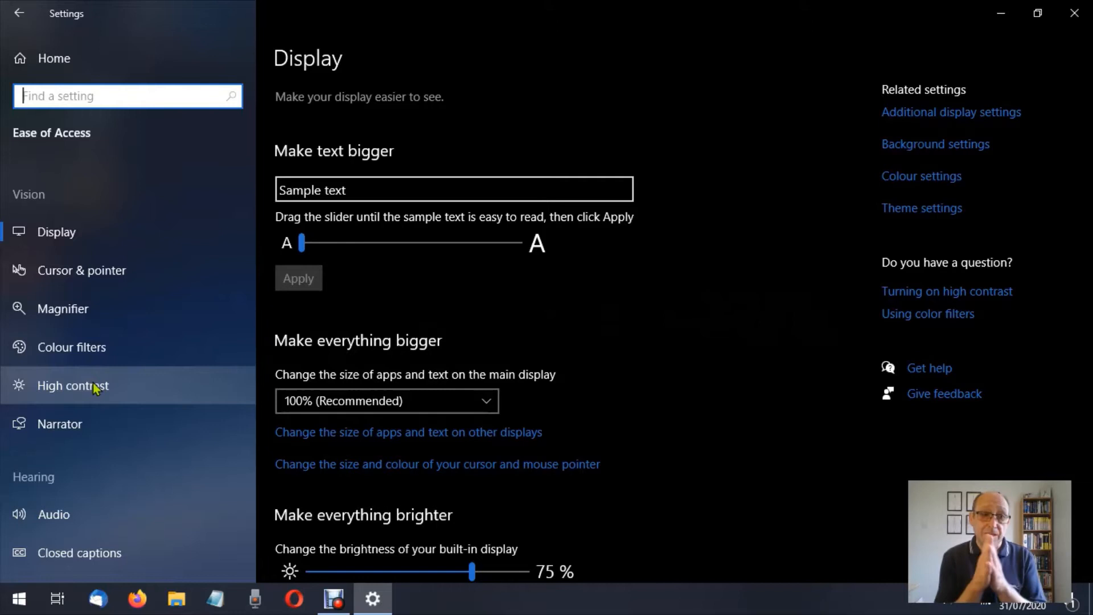
Switch to the High contrast page under Vision in the Ease of Access sidebar
left_click(72, 385)
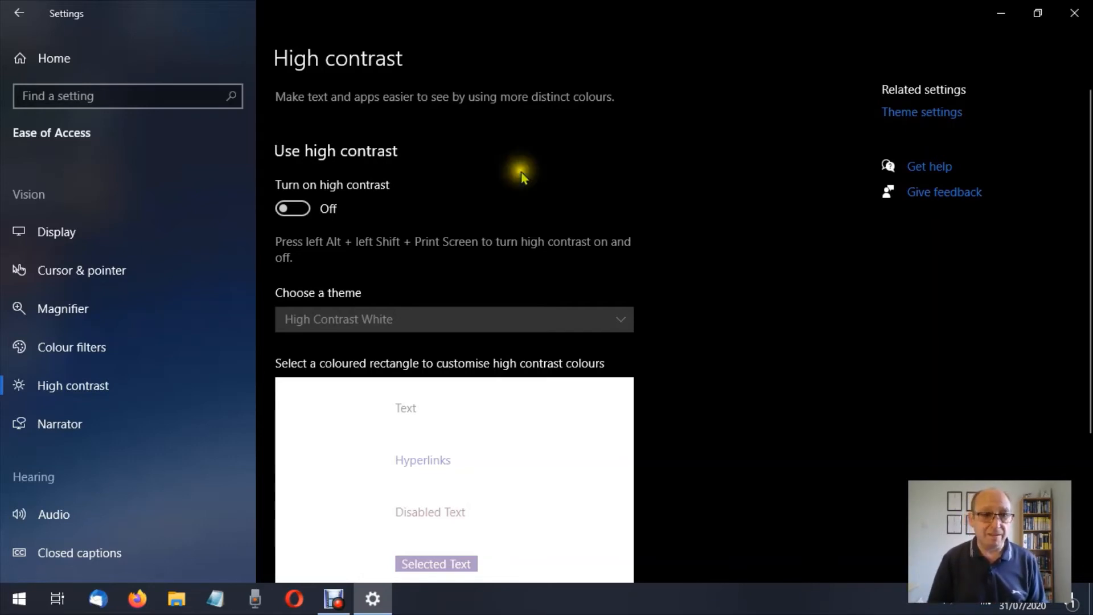
mouse_move(312, 212)
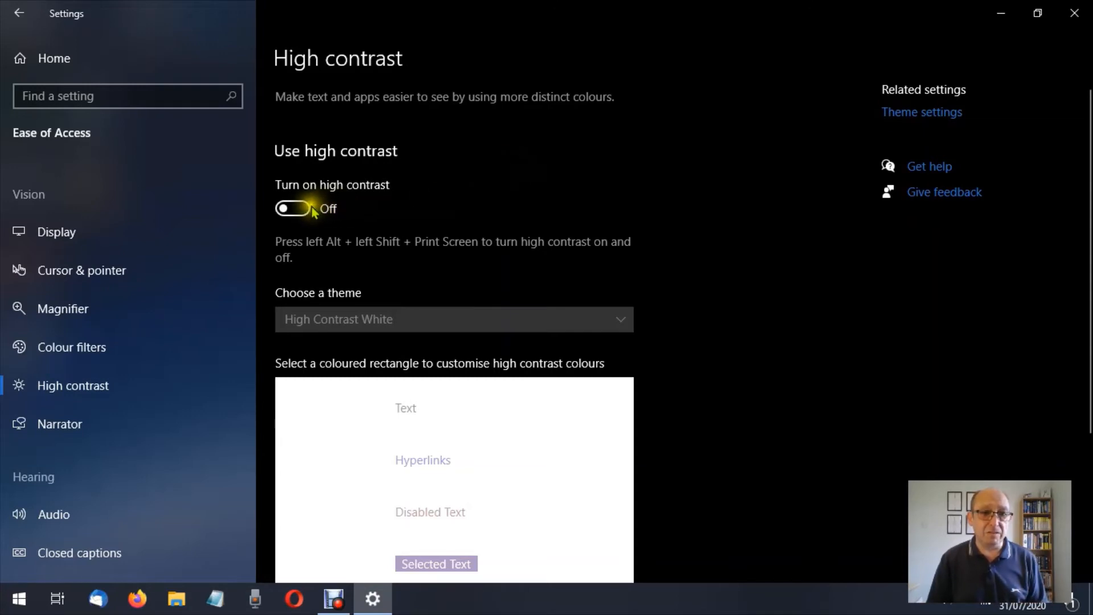
mouse_move(305, 215)
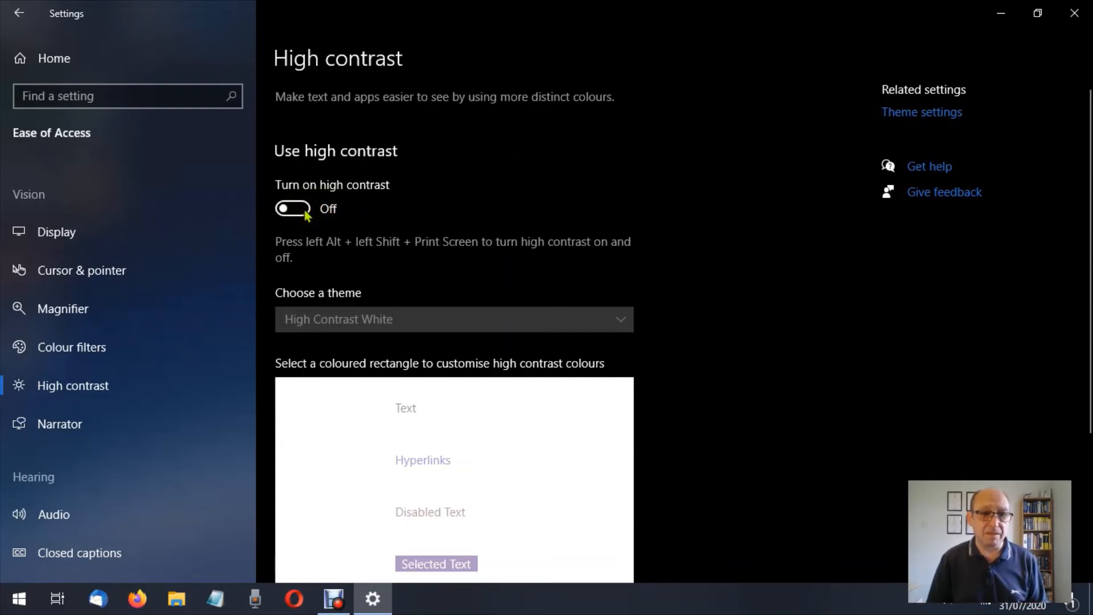
Switch on 'Turn on high contrast', applying the High Contrast White theme
left_click(293, 208)
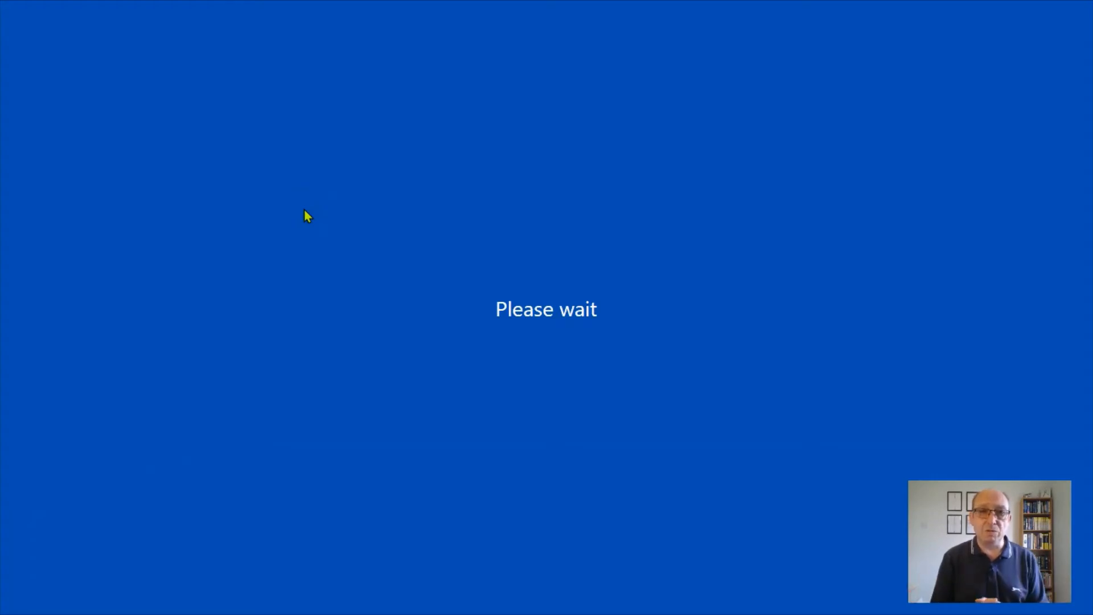
left_click(293, 208)
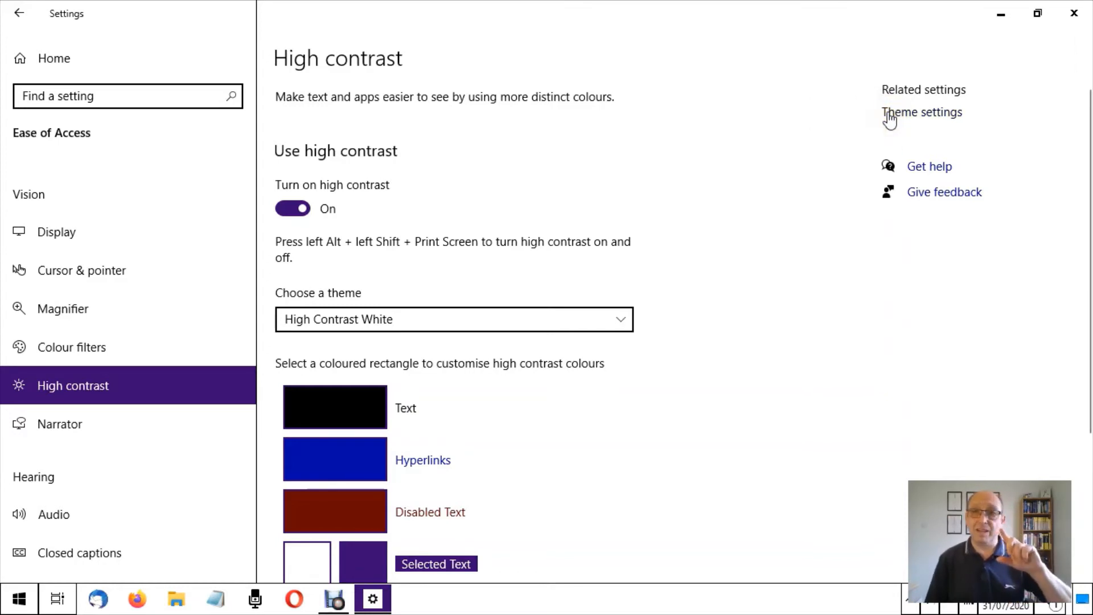
mouse_move(857, 134)
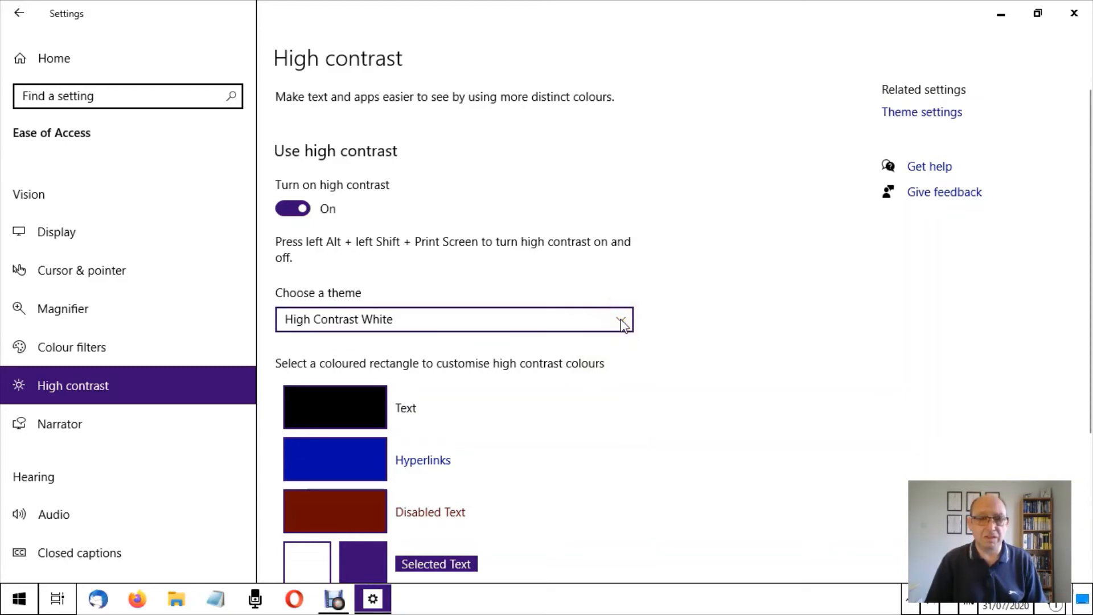
left_click(621, 319)
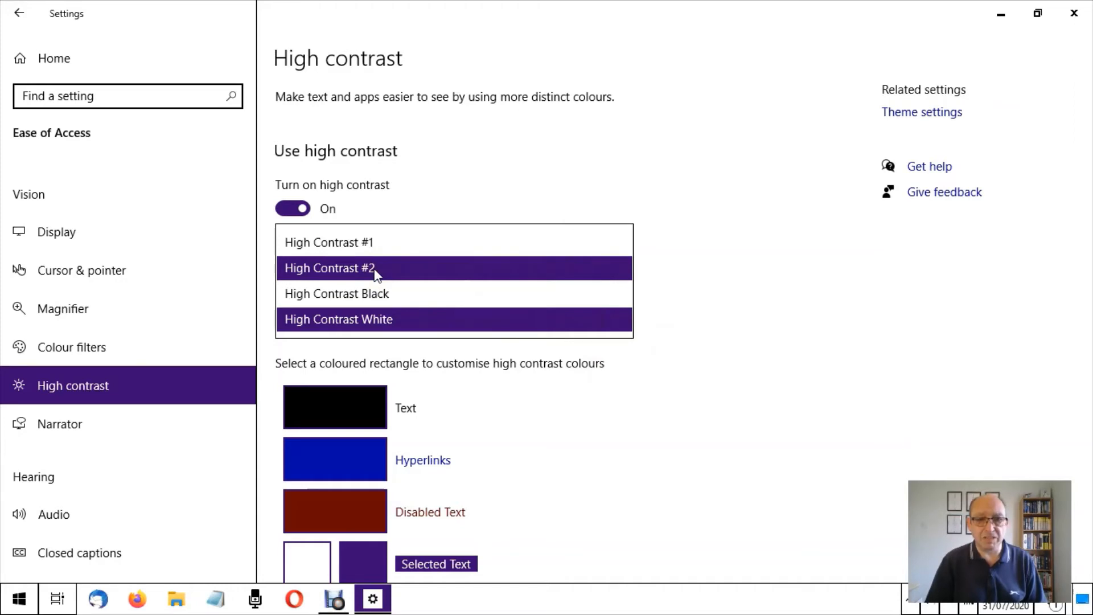
left_click(330, 267)
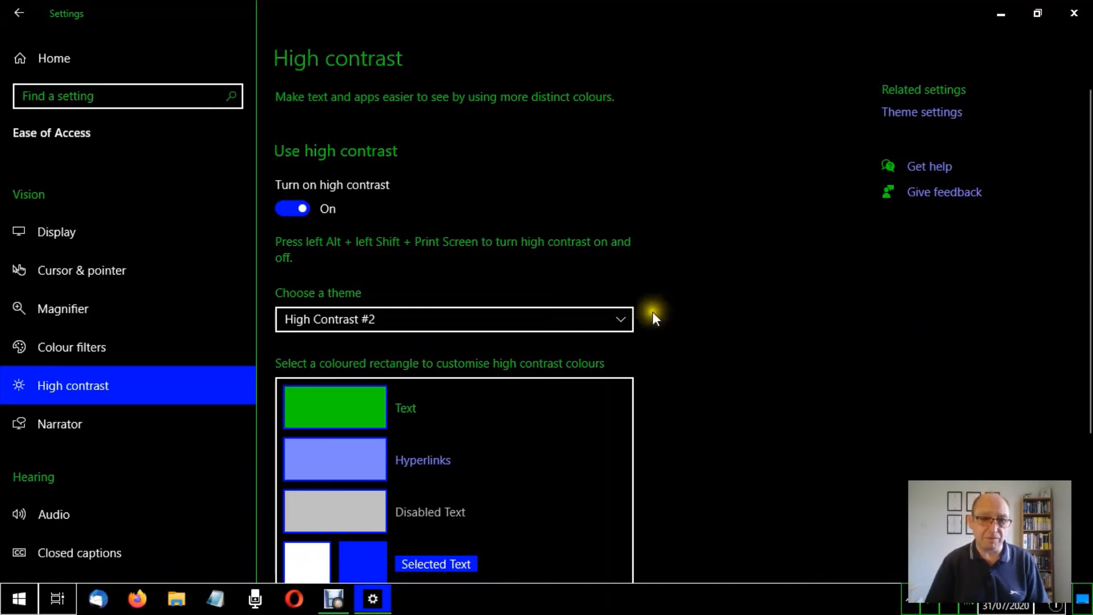
scroll("down", 3)
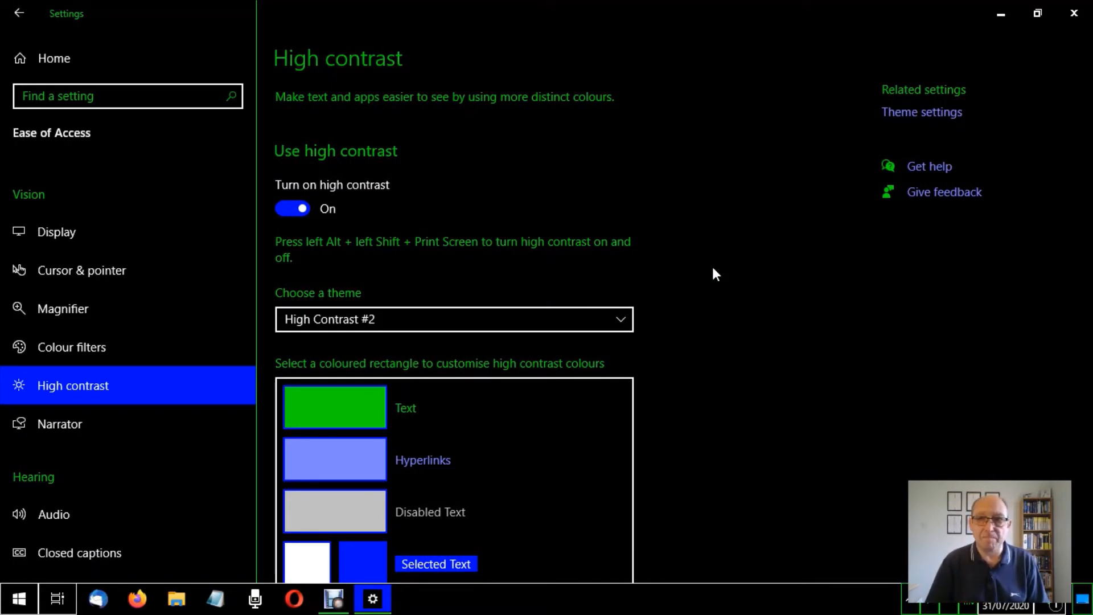
mouse_move(621, 372)
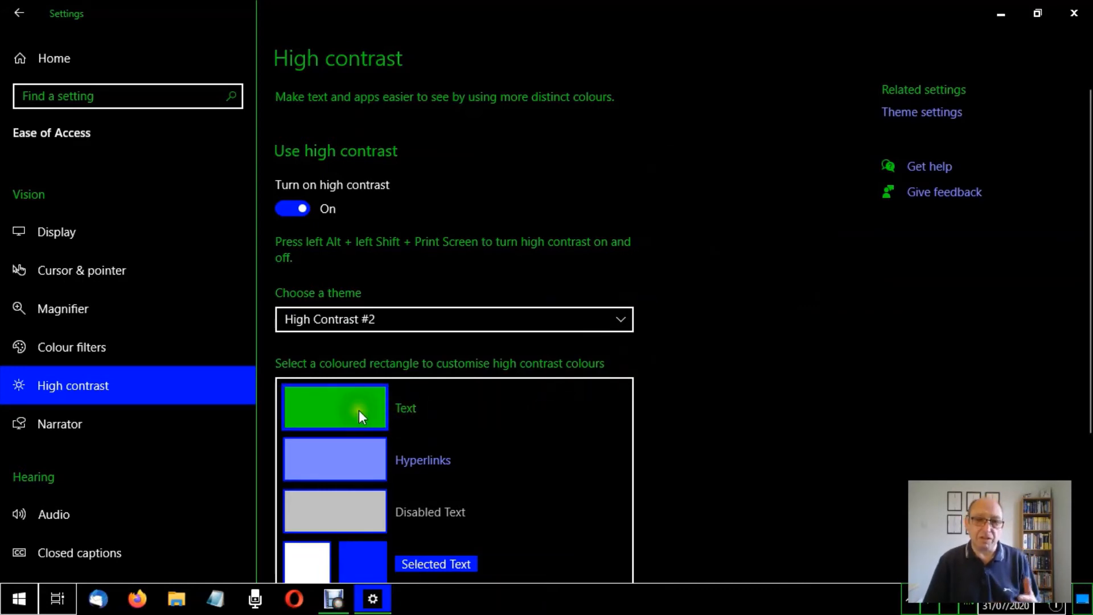
mouse_move(362, 471)
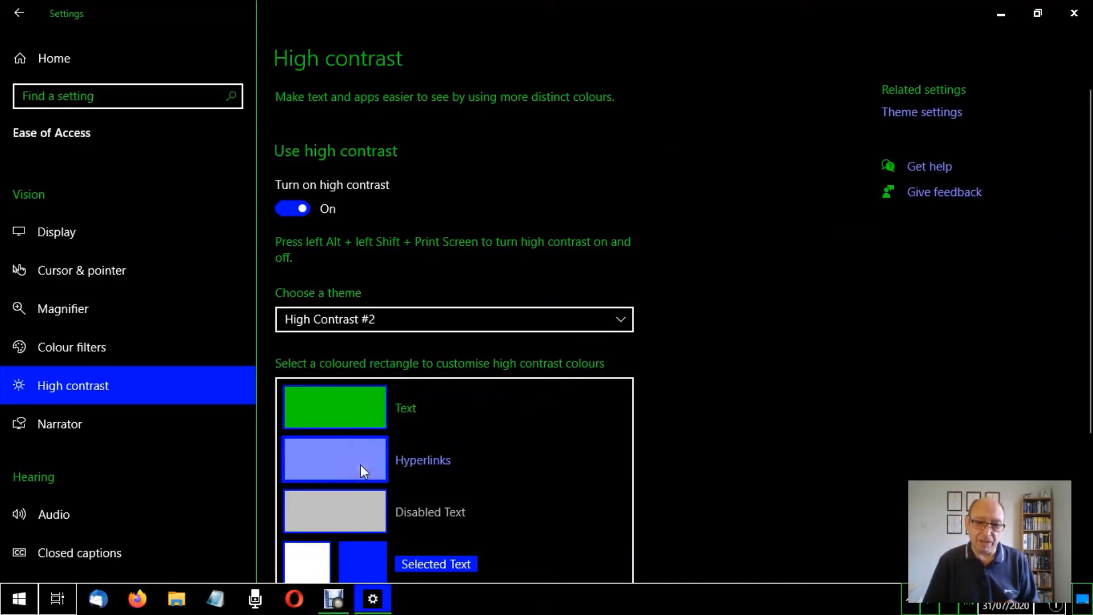
mouse_move(352, 408)
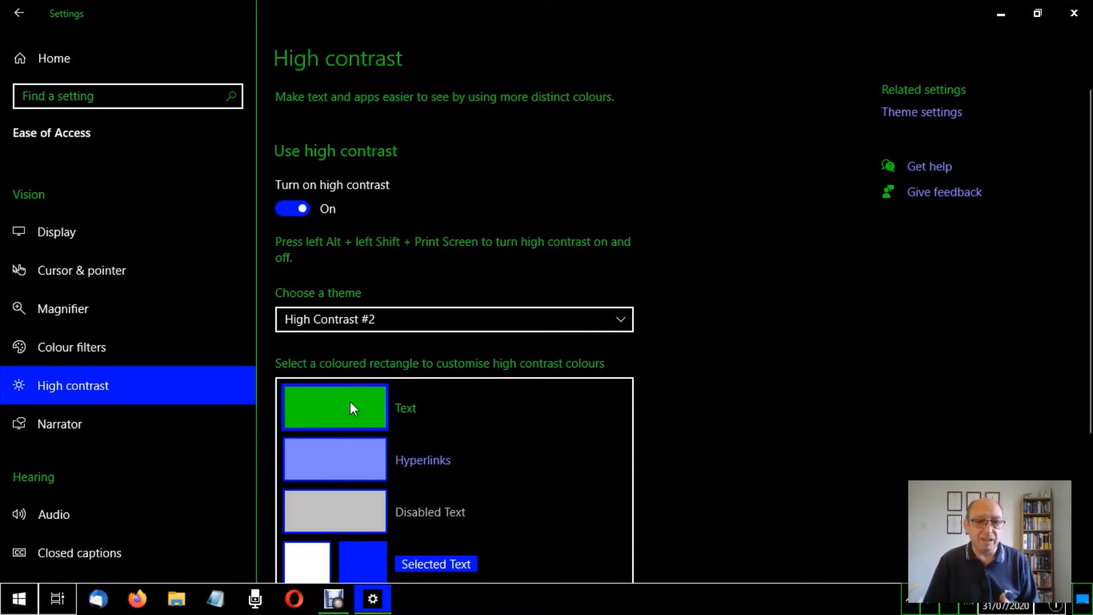
left_click(335, 408)
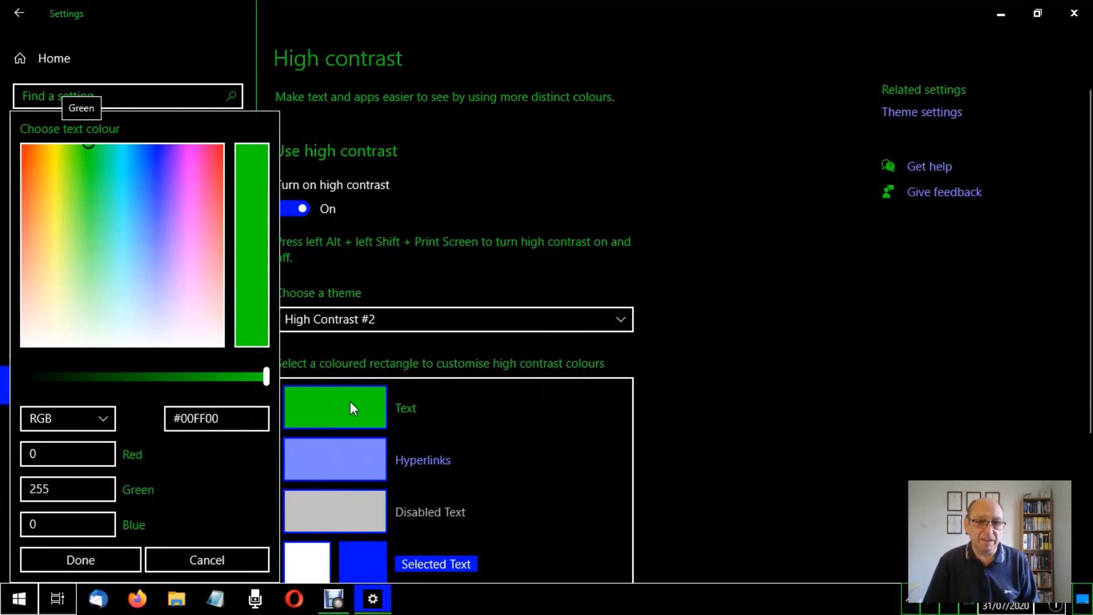
mouse_move(68, 189)
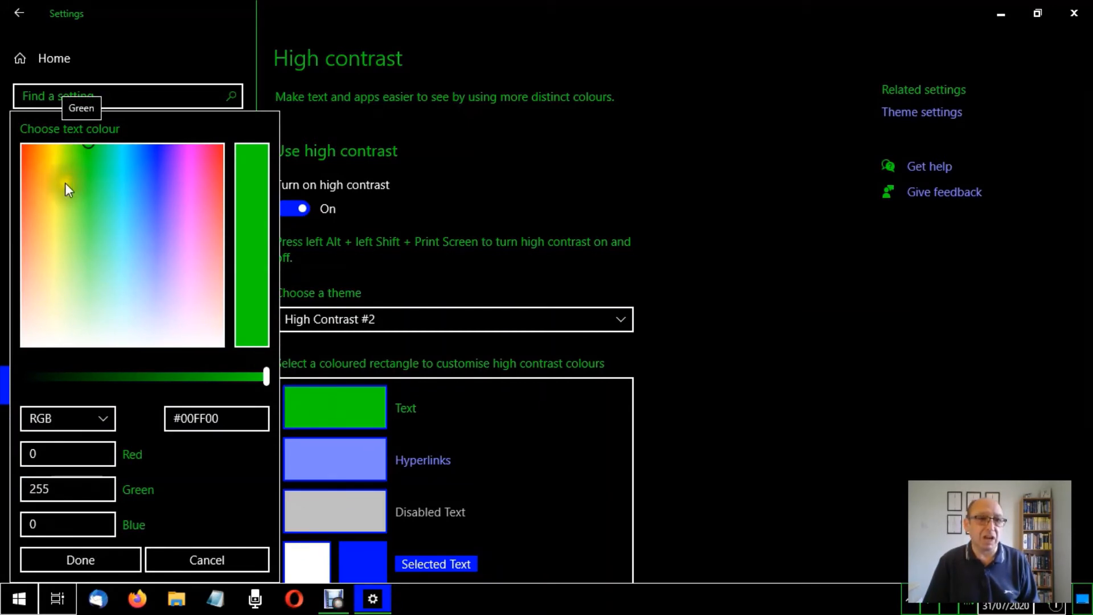
mouse_move(116, 197)
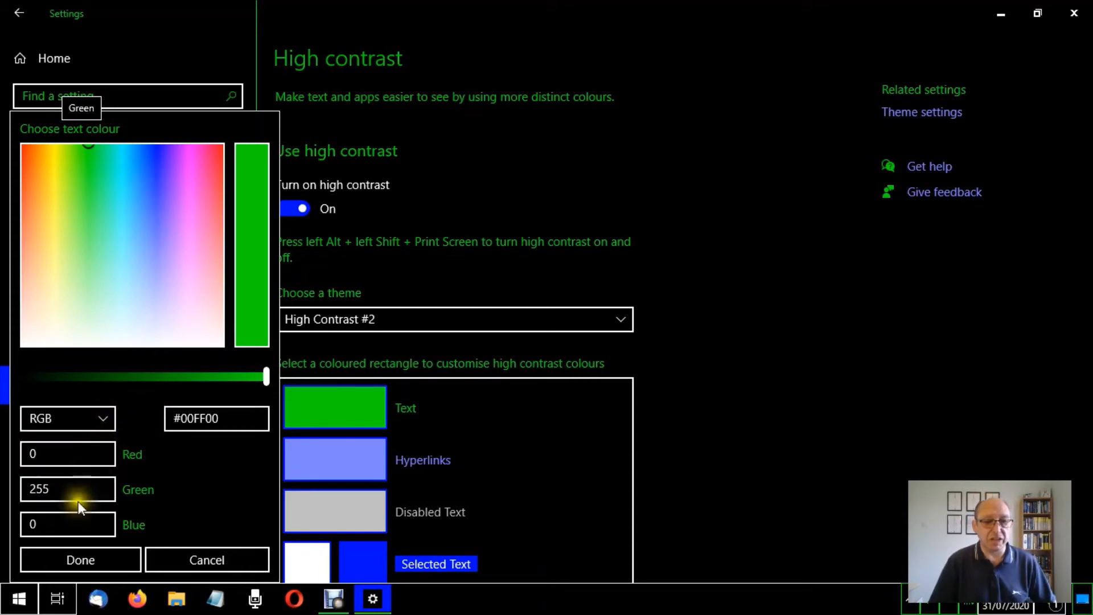
left_click(67, 489)
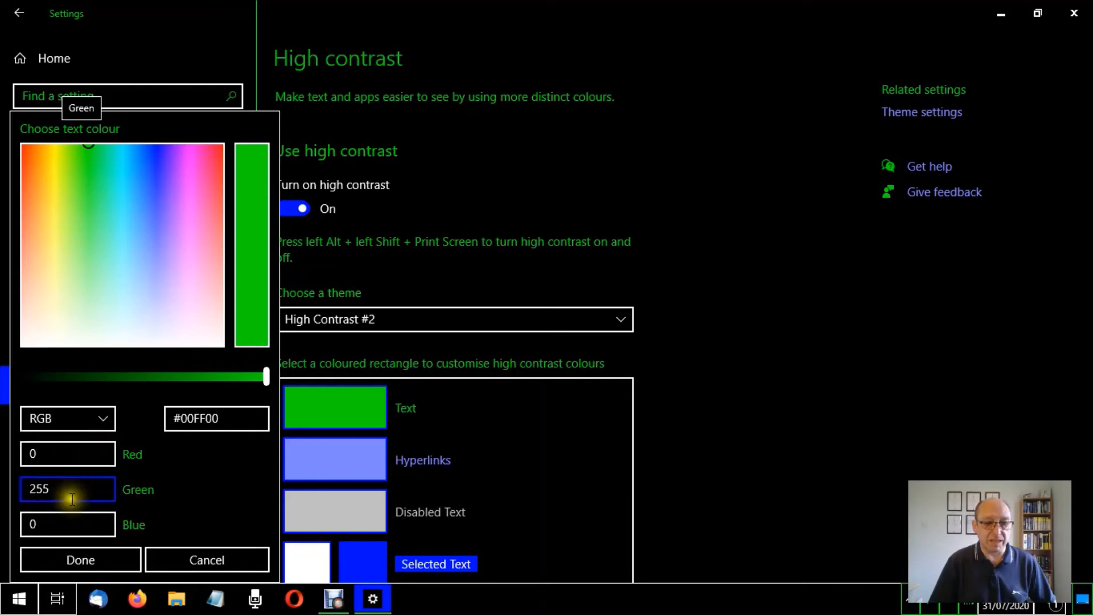
left_click(67, 524)
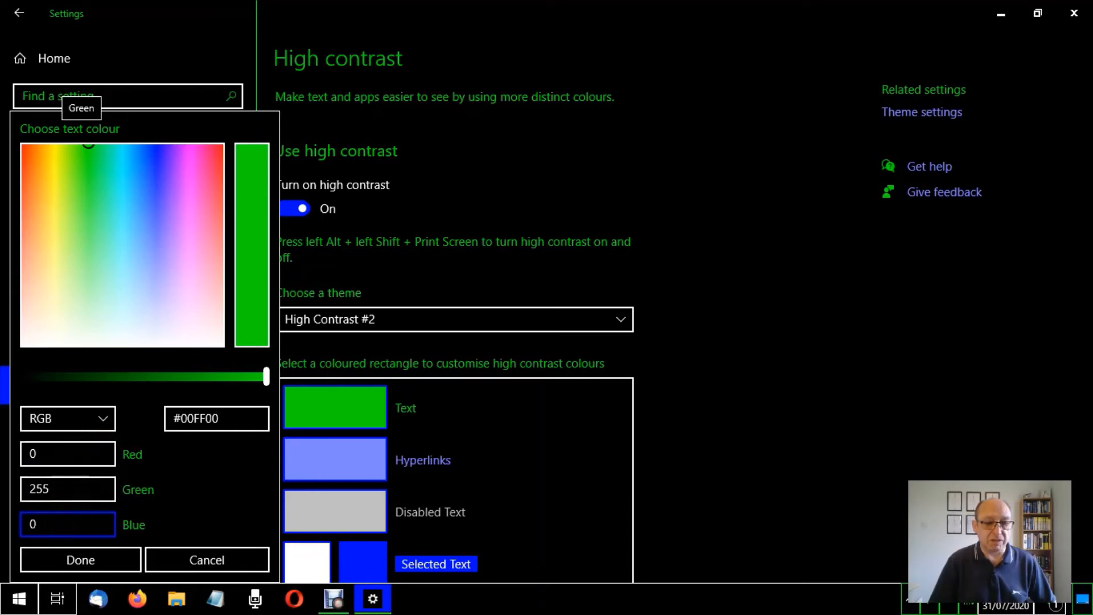
left_click(217, 419)
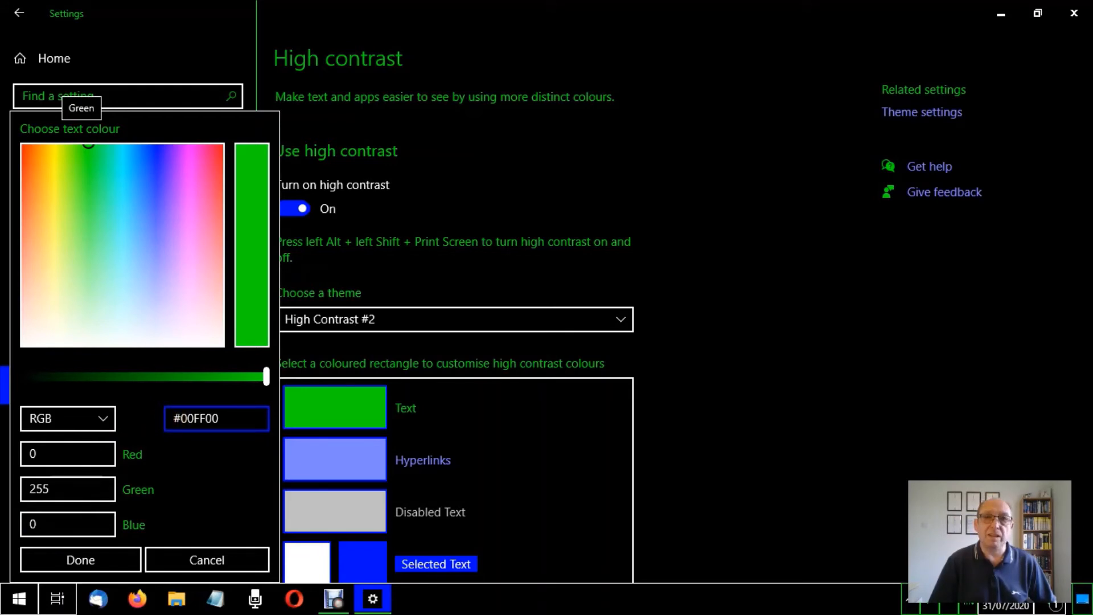
left_click(174, 419)
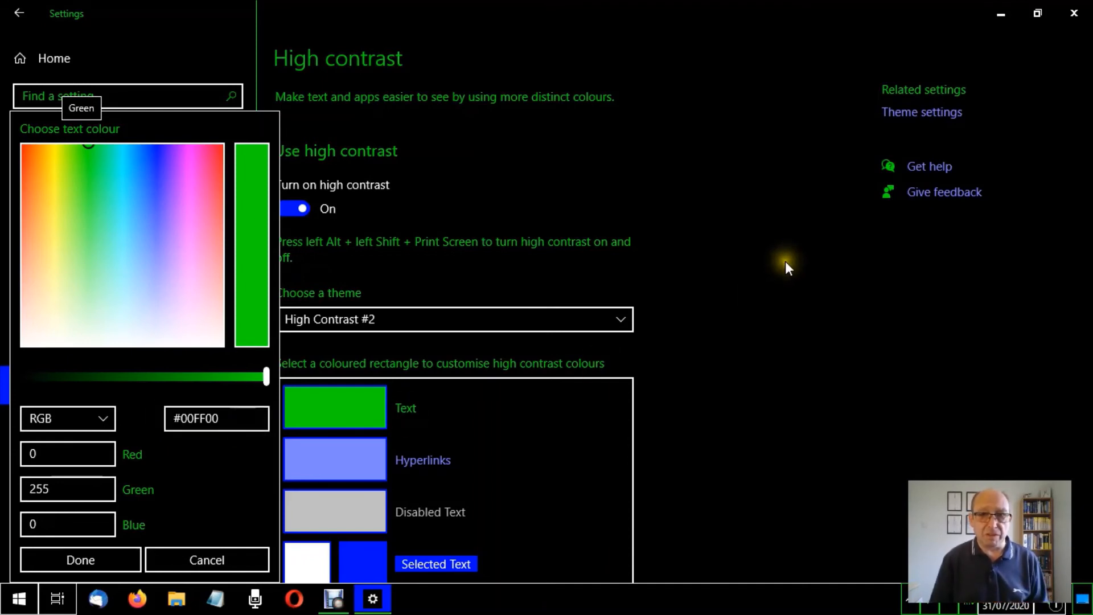
mouse_move(742, 230)
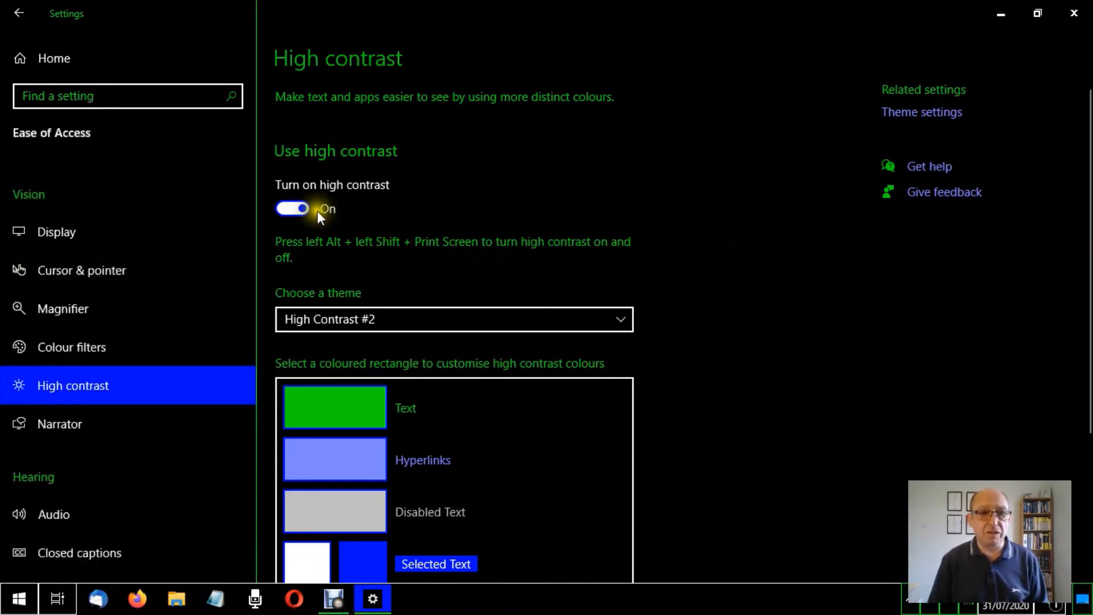
left_click(292, 208)
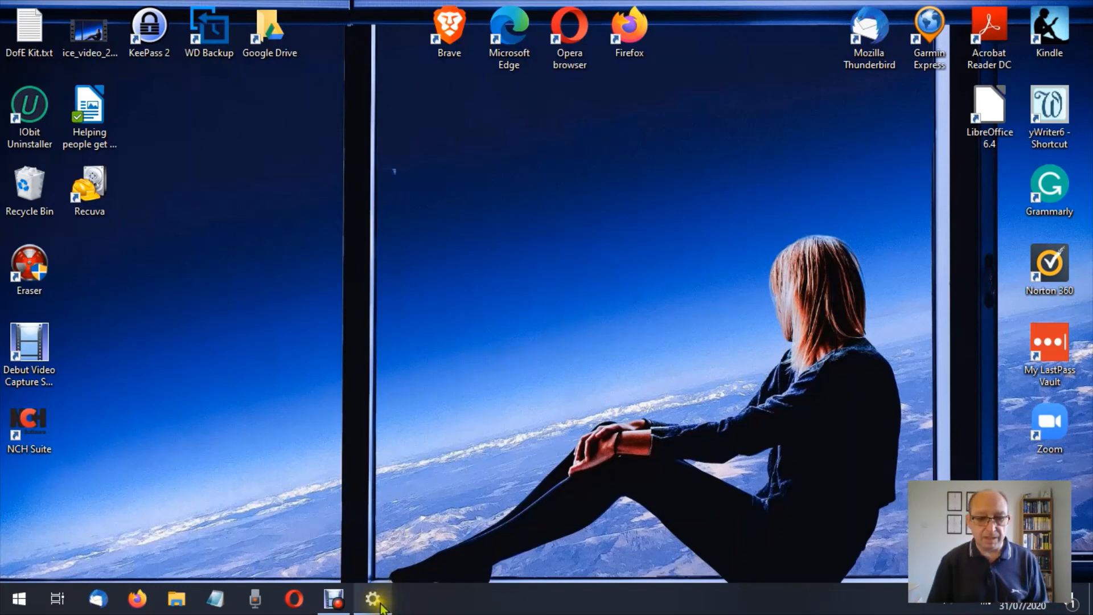
left_click(372, 599)
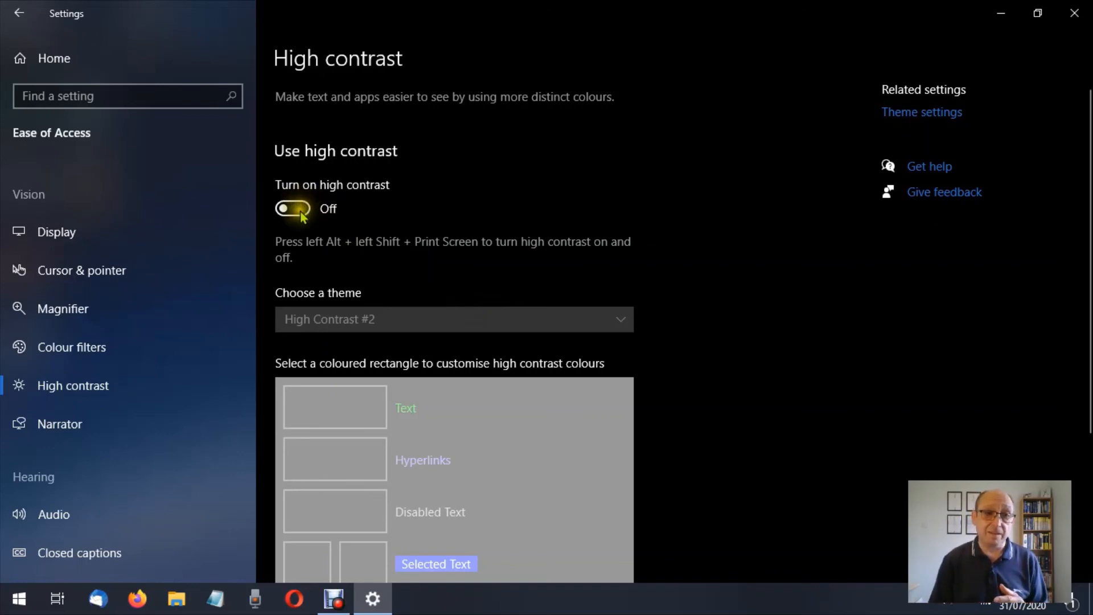
left_click(292, 208)
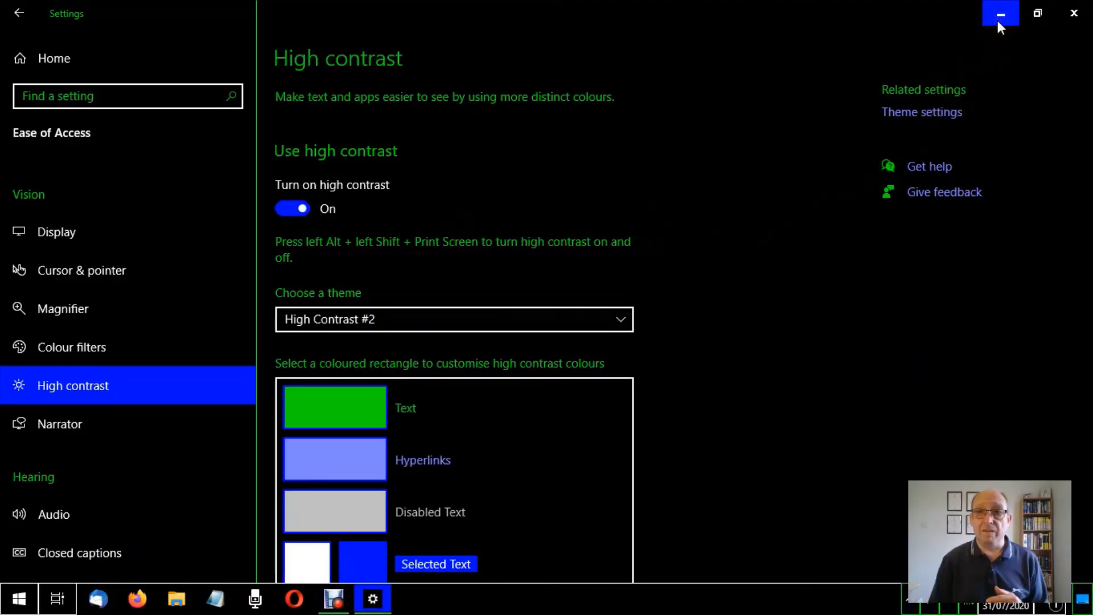
left_click(1001, 13)
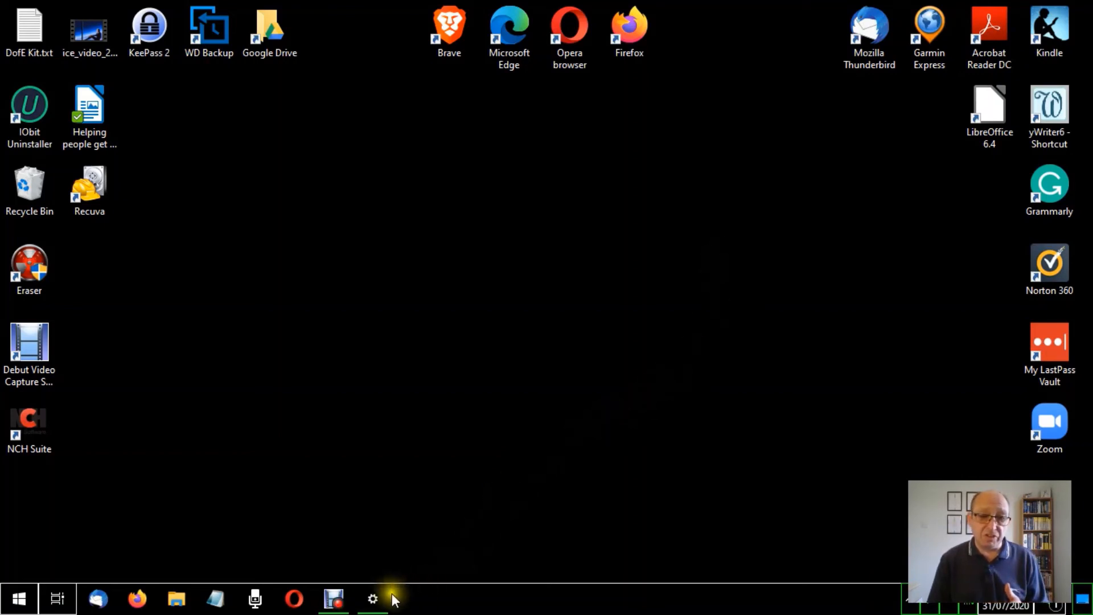
left_click(373, 598)
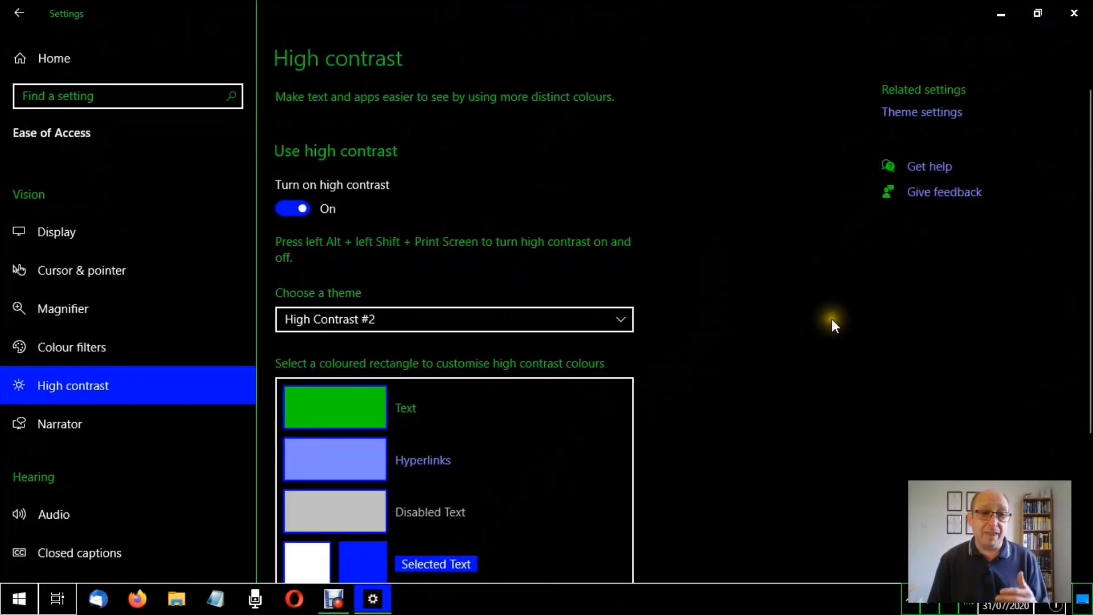
scroll("down", 3)
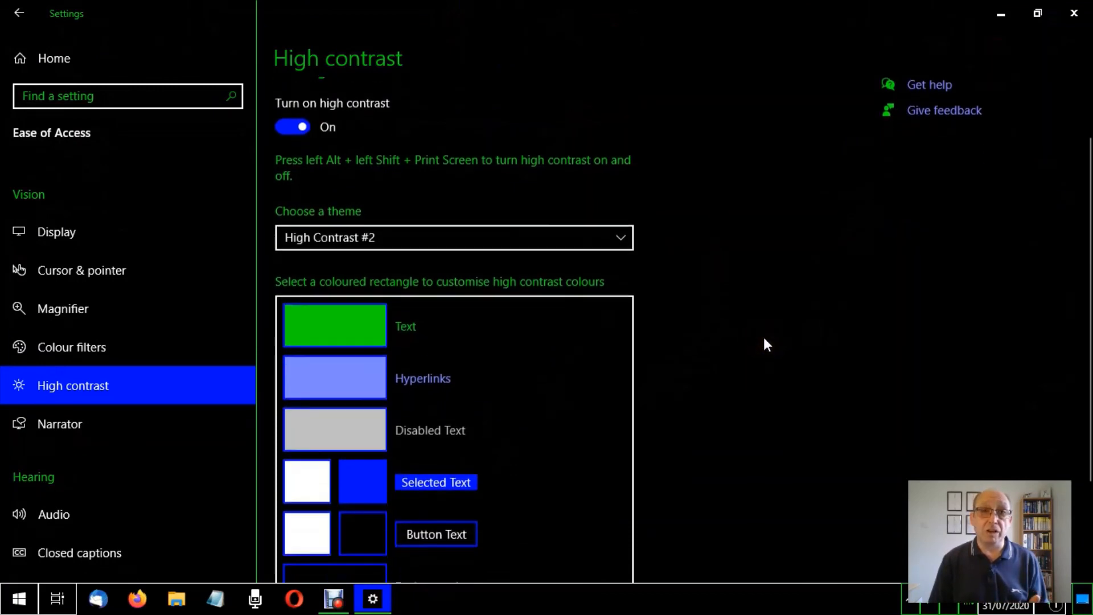
left_click(292, 126)
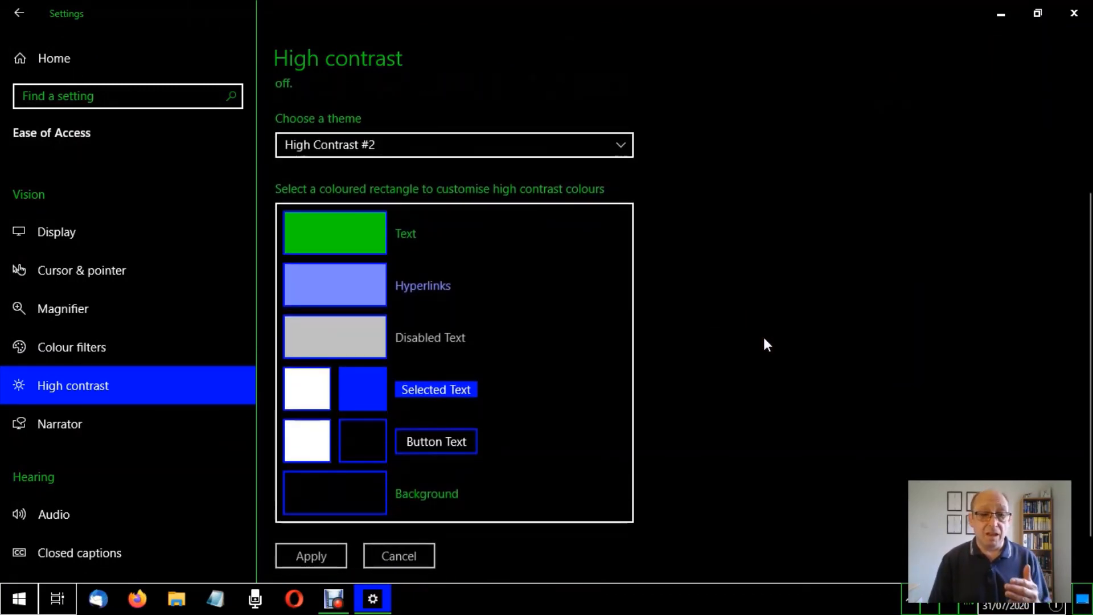